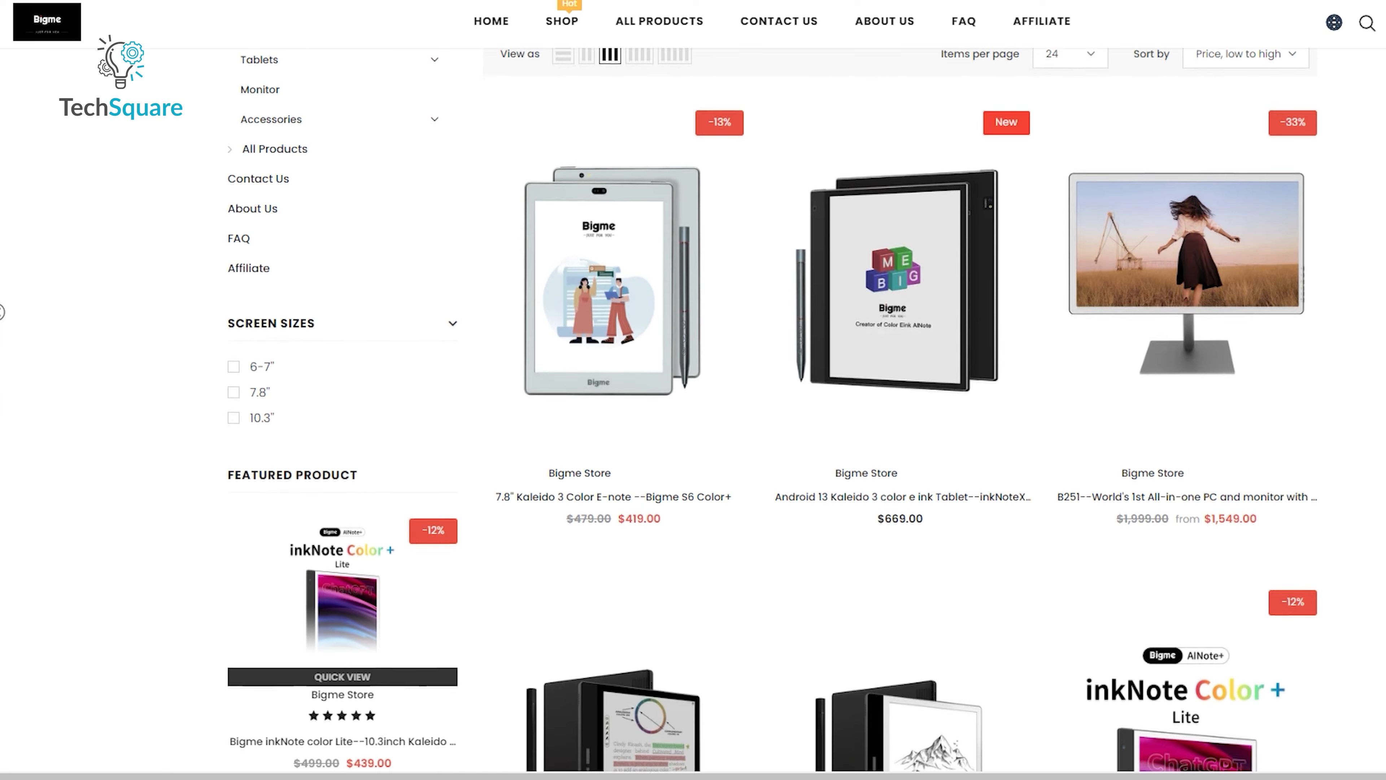
# Step: Pull down the status bar and show the Eink Center refresh and colour mode panel over Notes
pyautogui.scroll(-3)
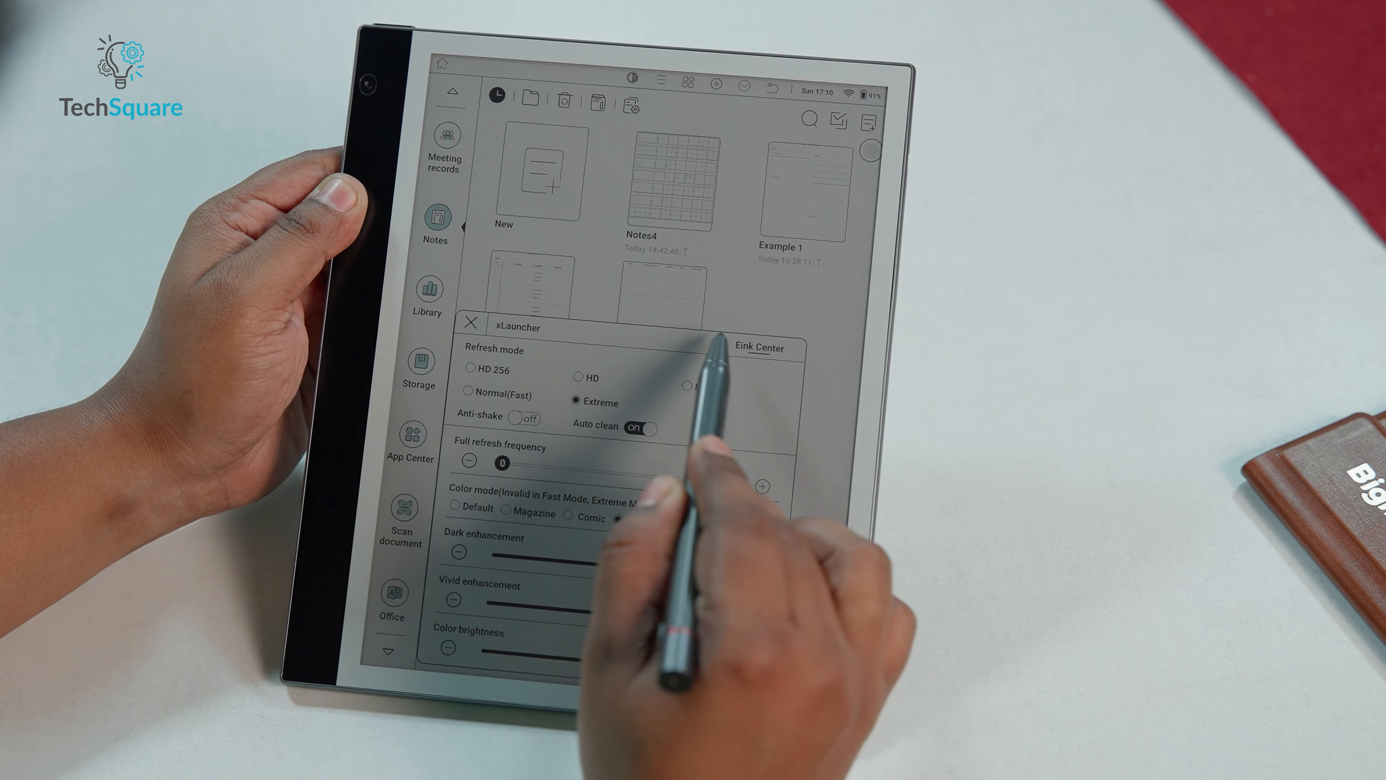
pyautogui.click(472, 322)
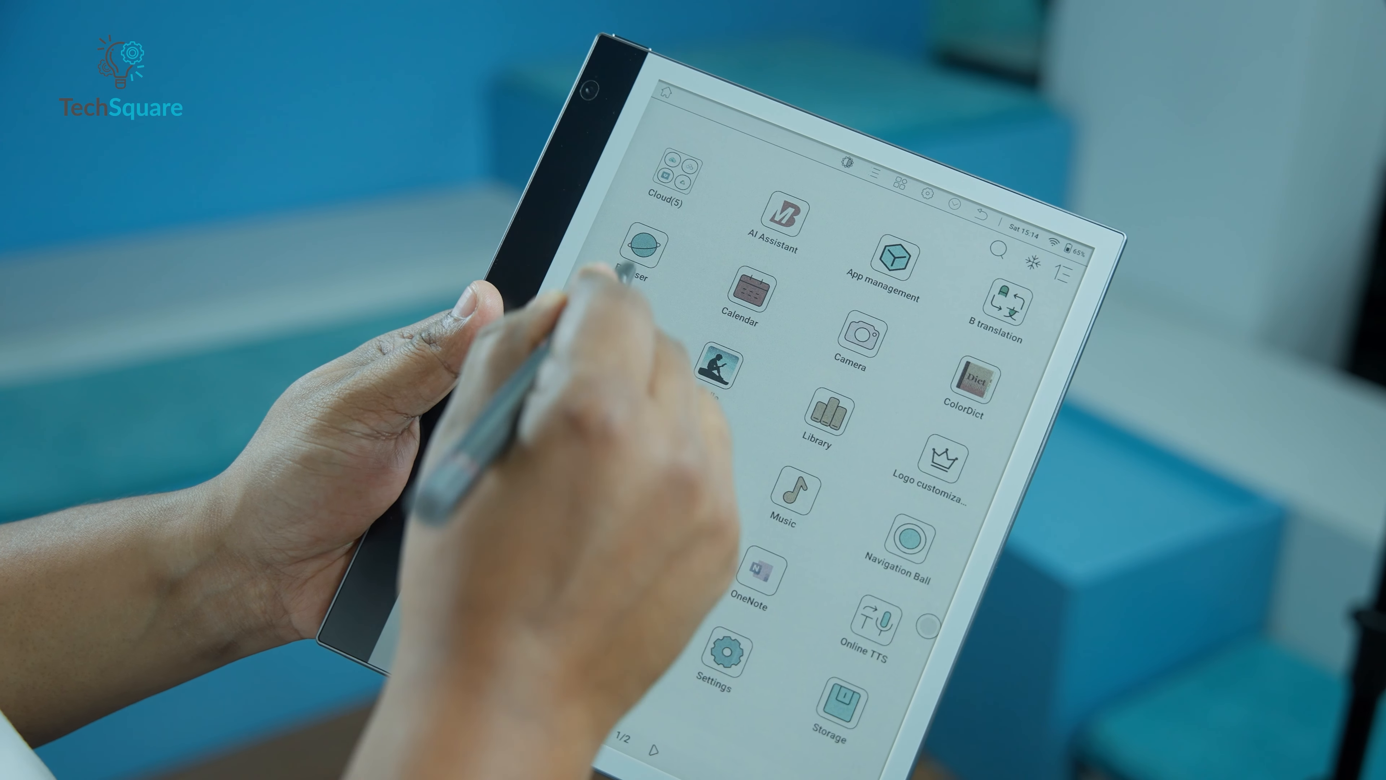
# Step: View About the device in Settings, return home and launch OneNote from app page 2/2
pyautogui.click(647, 248)
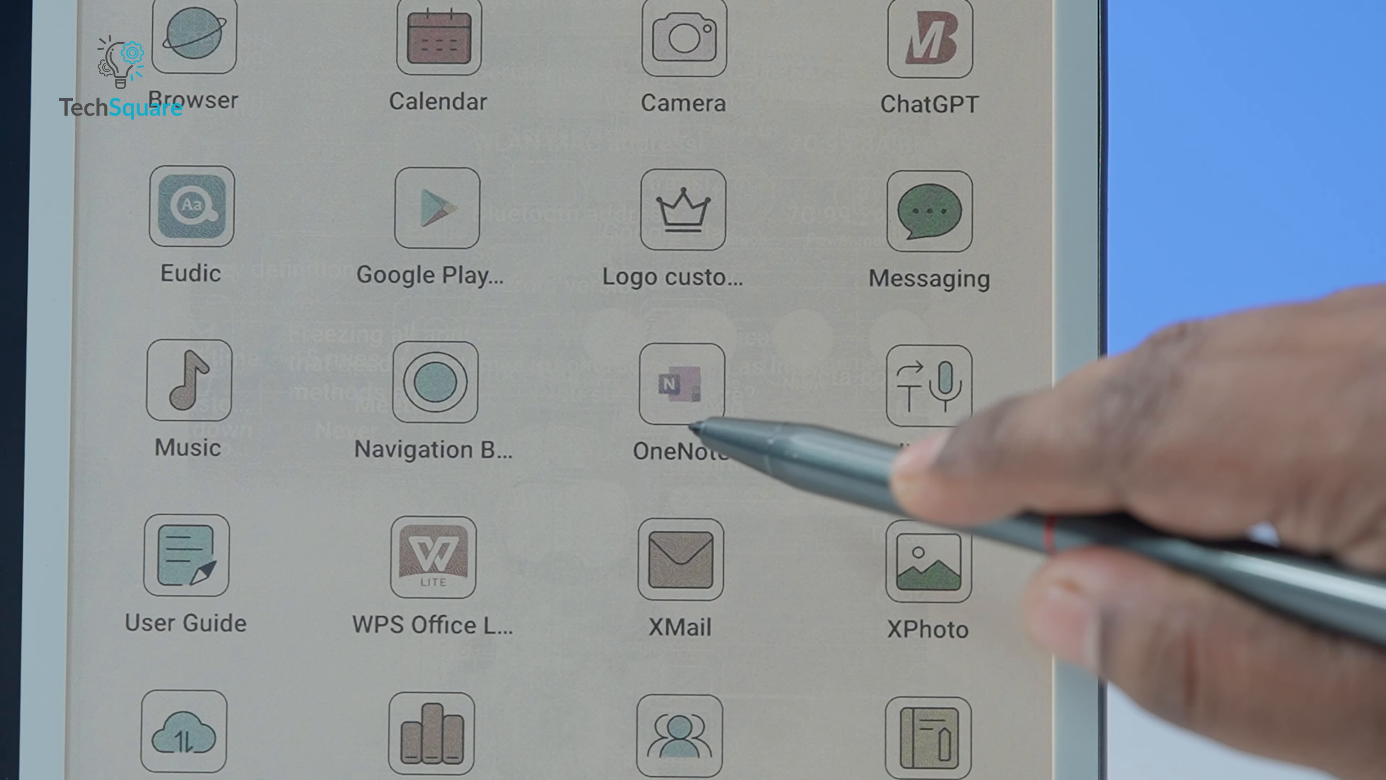
pyautogui.click(682, 382)
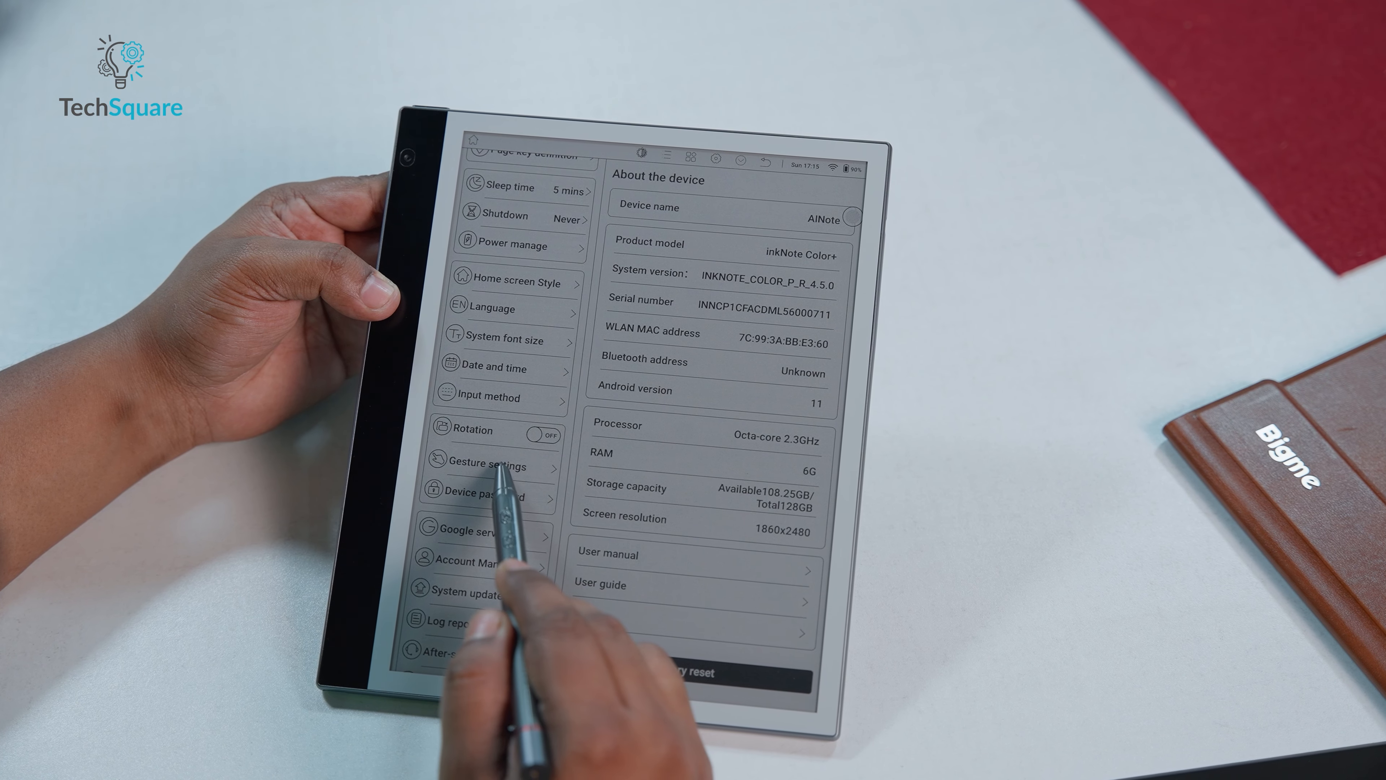
pyautogui.click(481, 466)
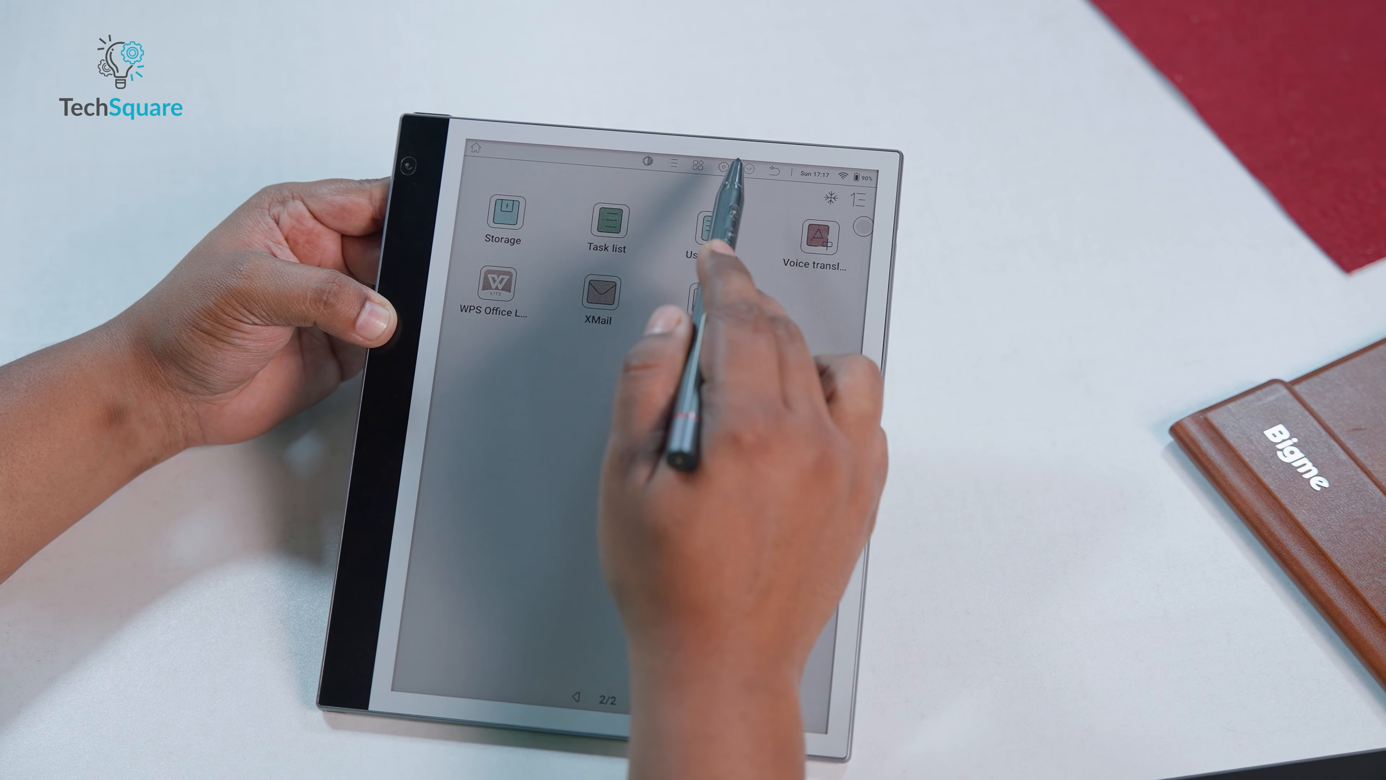
pyautogui.click(751, 166)
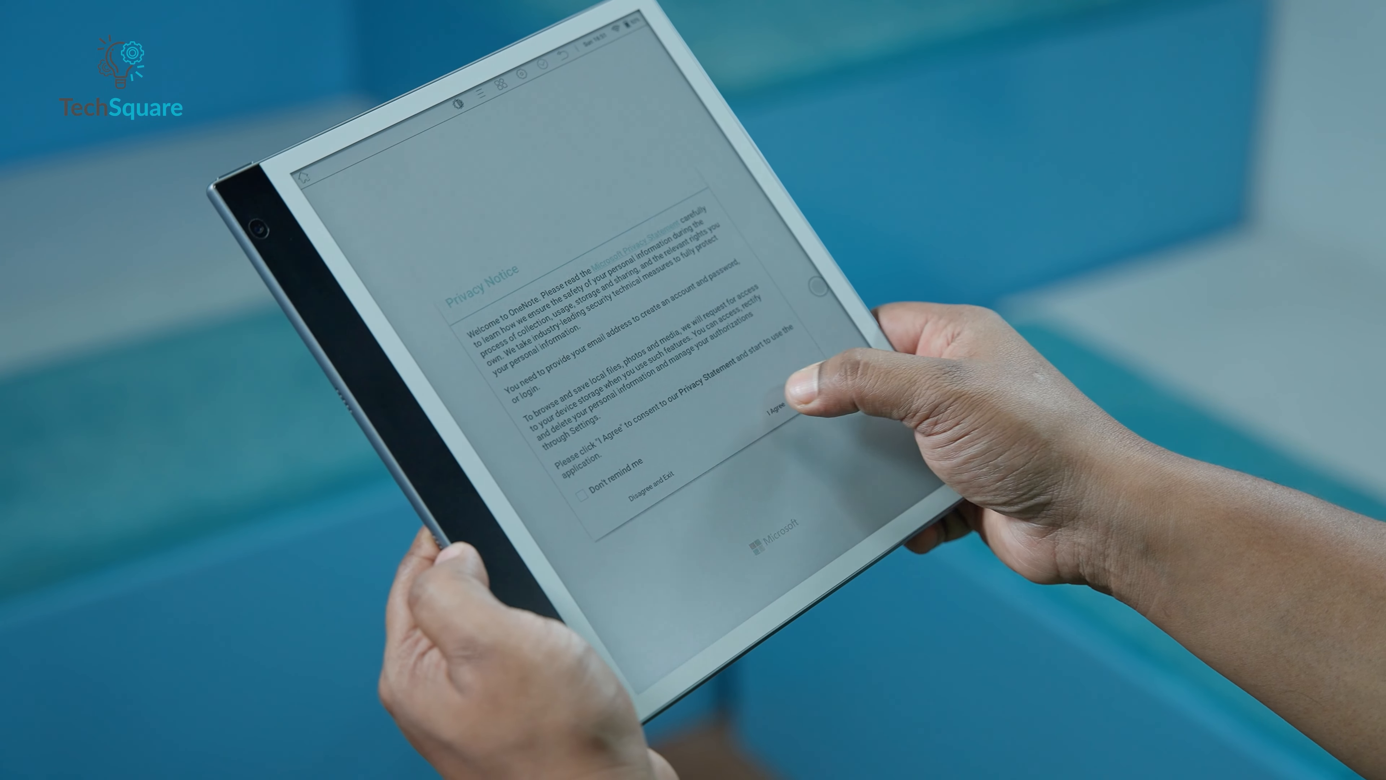
# Step: Agree to OneNote's privacy notice, then pull down the quick settings panel
pyautogui.click(773, 413)
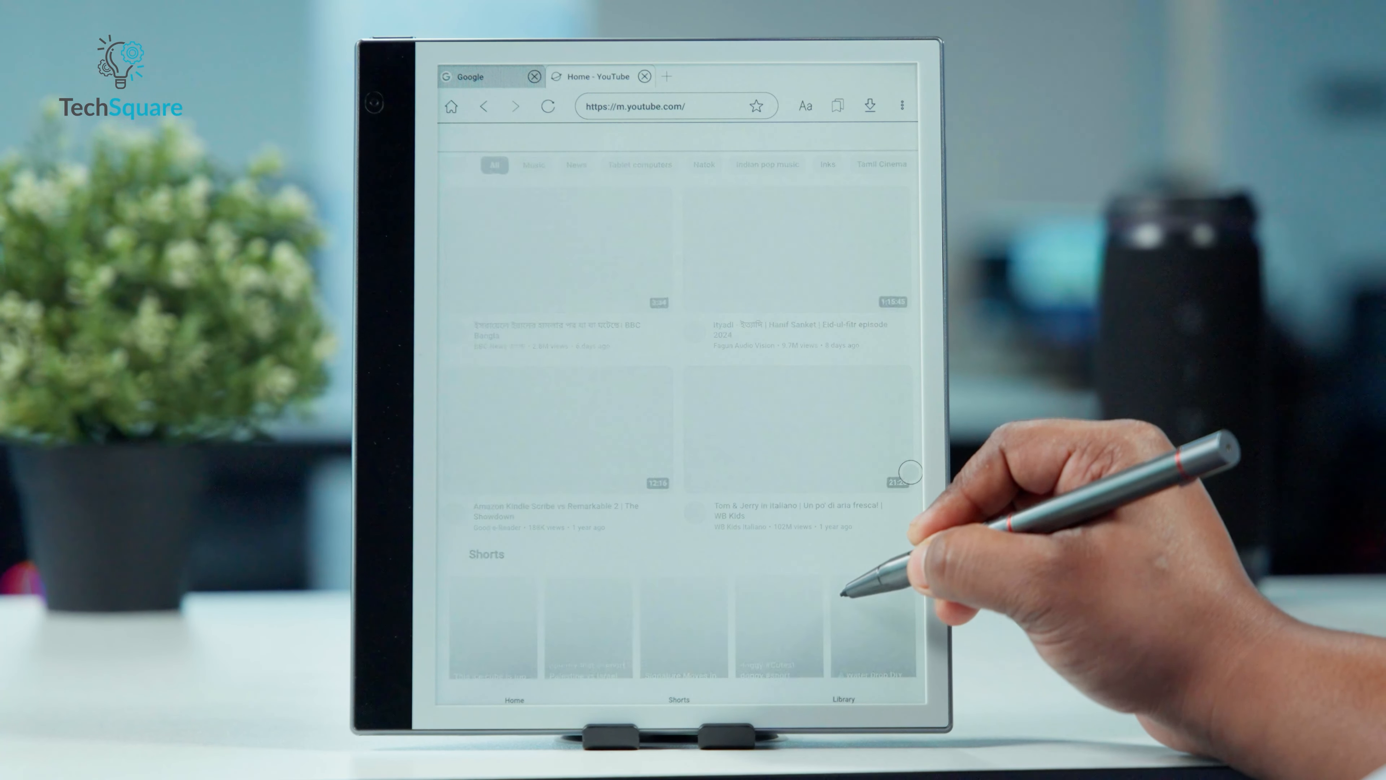
pyautogui.scroll(-3)
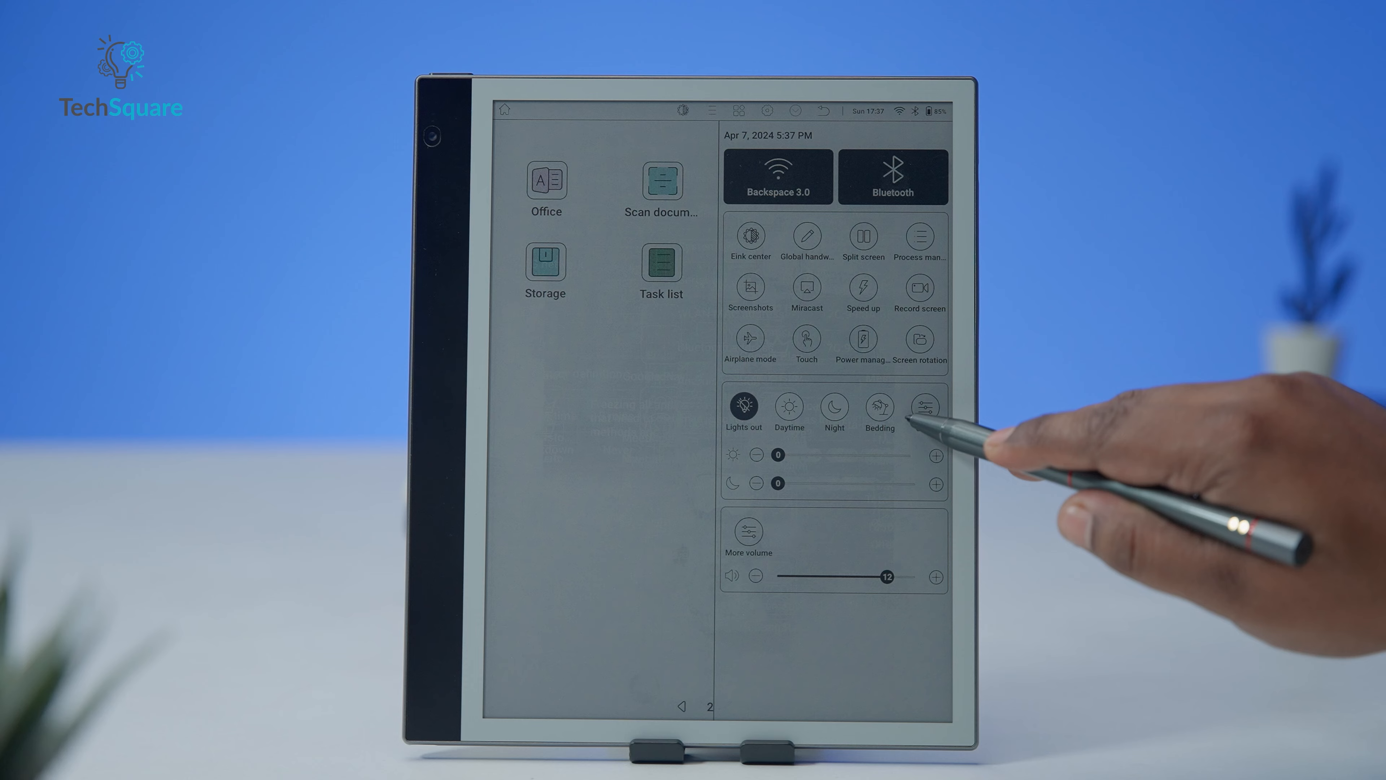
# Step: Choose the Other front-light mode with brightness 20 and warm light 36
pyautogui.click(919, 409)
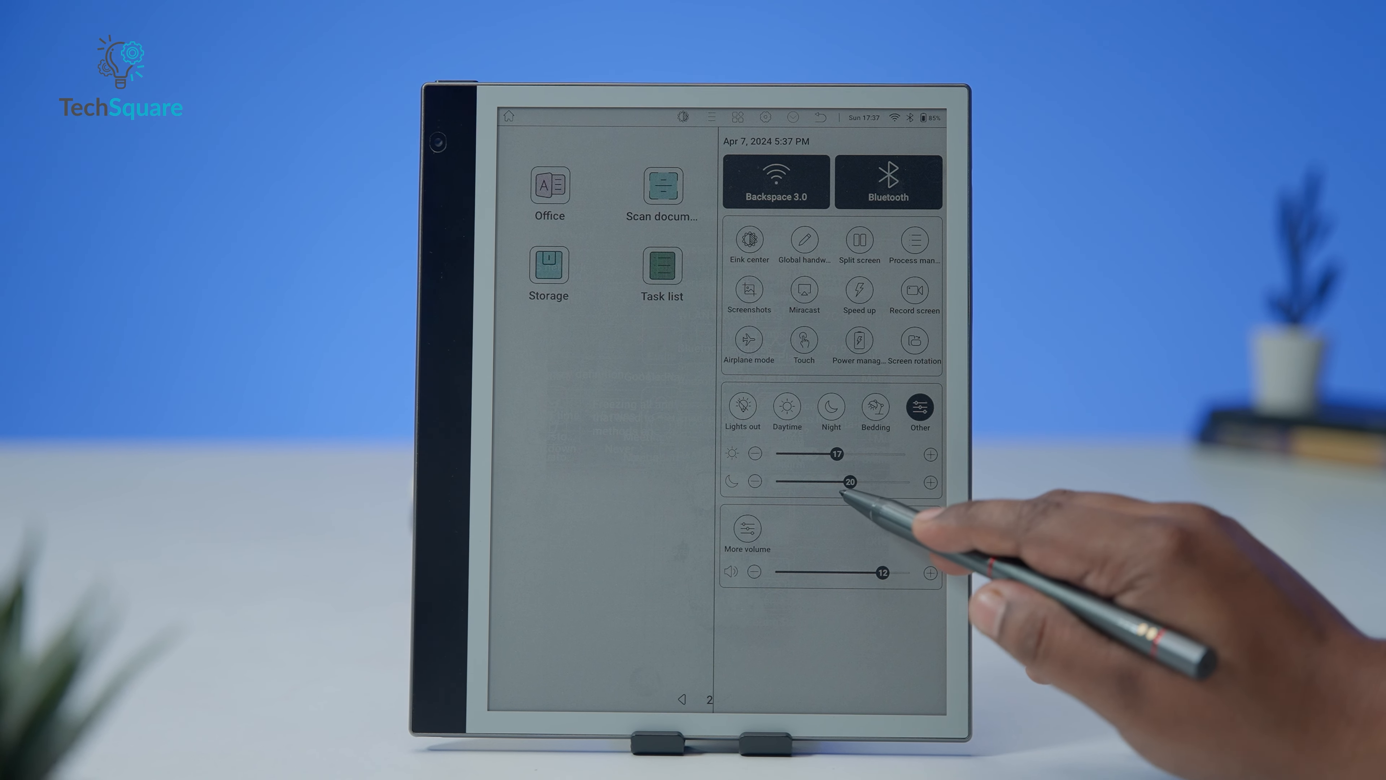
pyautogui.moveTo(850, 480); pyautogui.dragTo(903, 480)
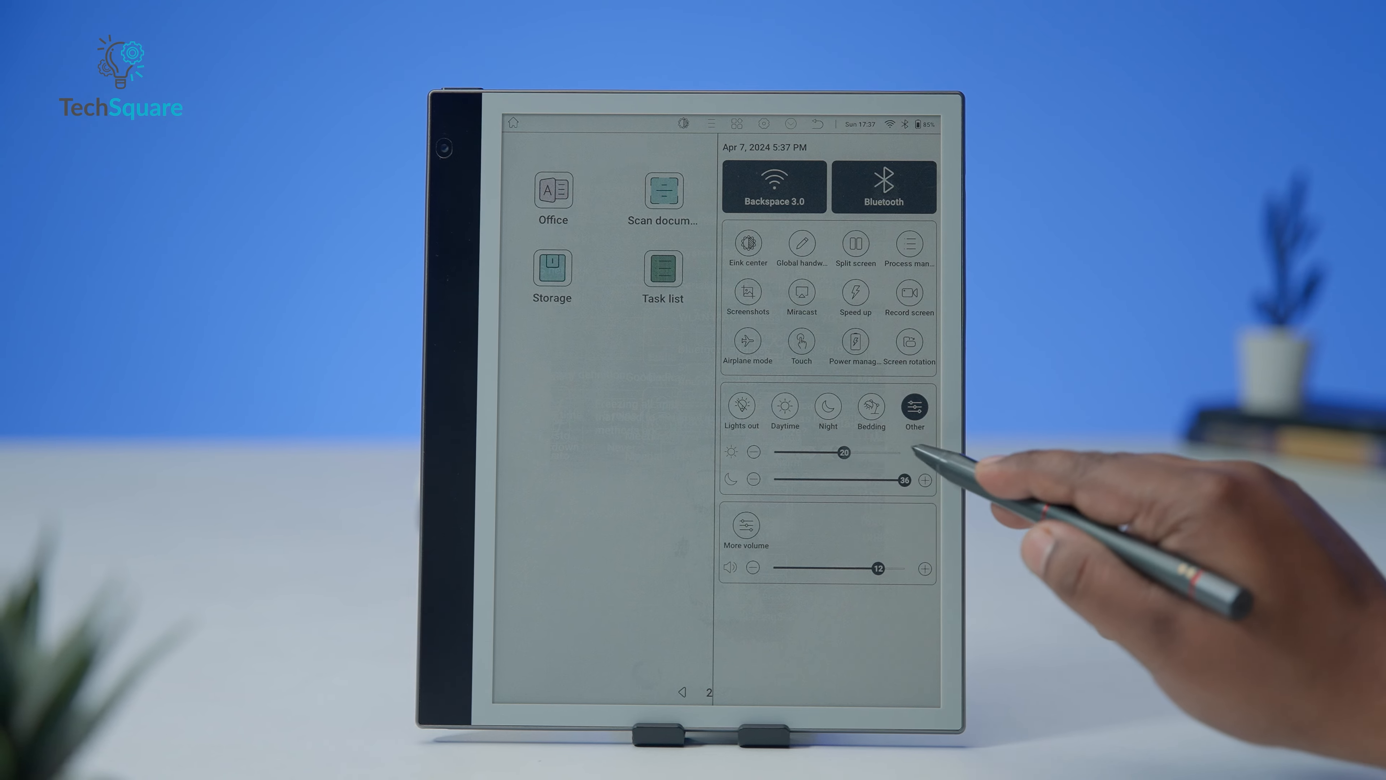
pyautogui.moveTo(840, 452); pyautogui.dragTo(902, 452)
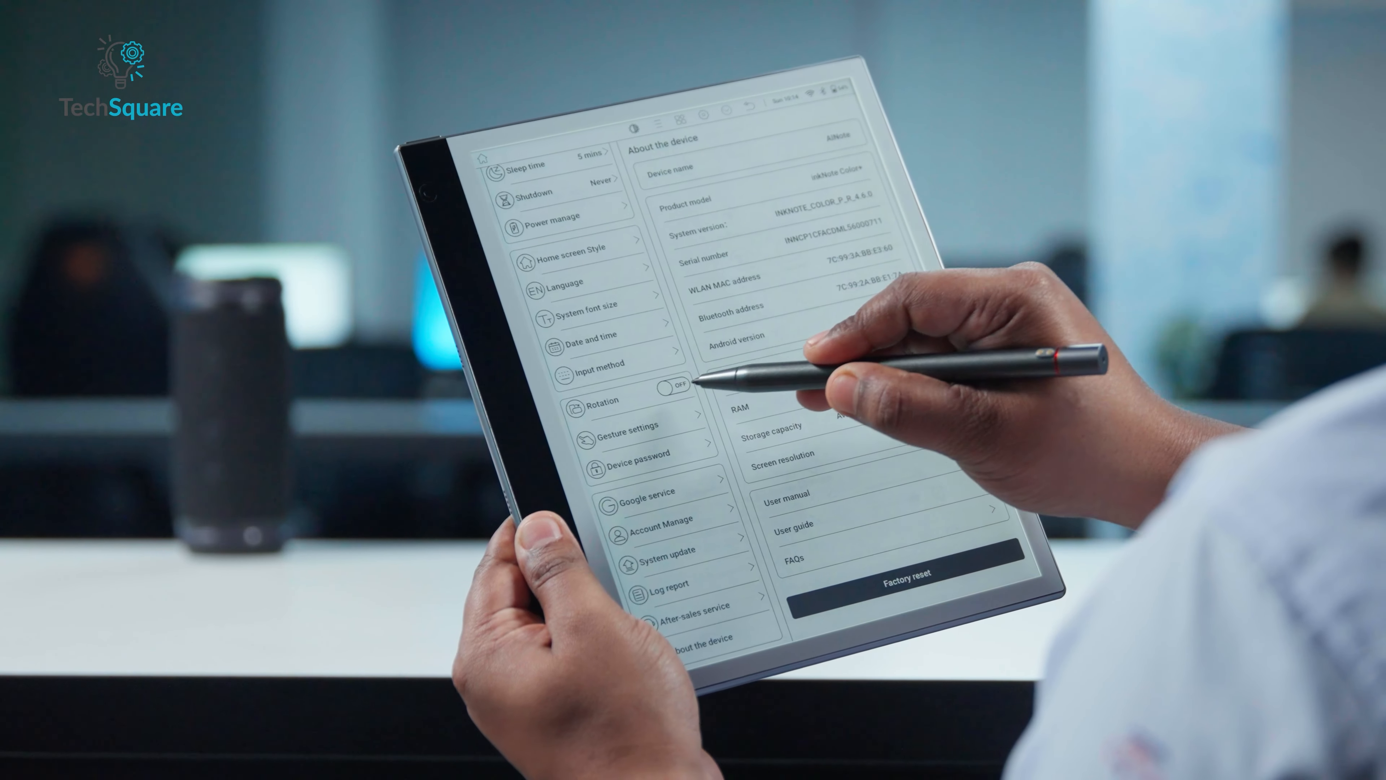
# Step: Show About the device with model, serial number, MAC addresses and Android version
pyautogui.click(677, 386)
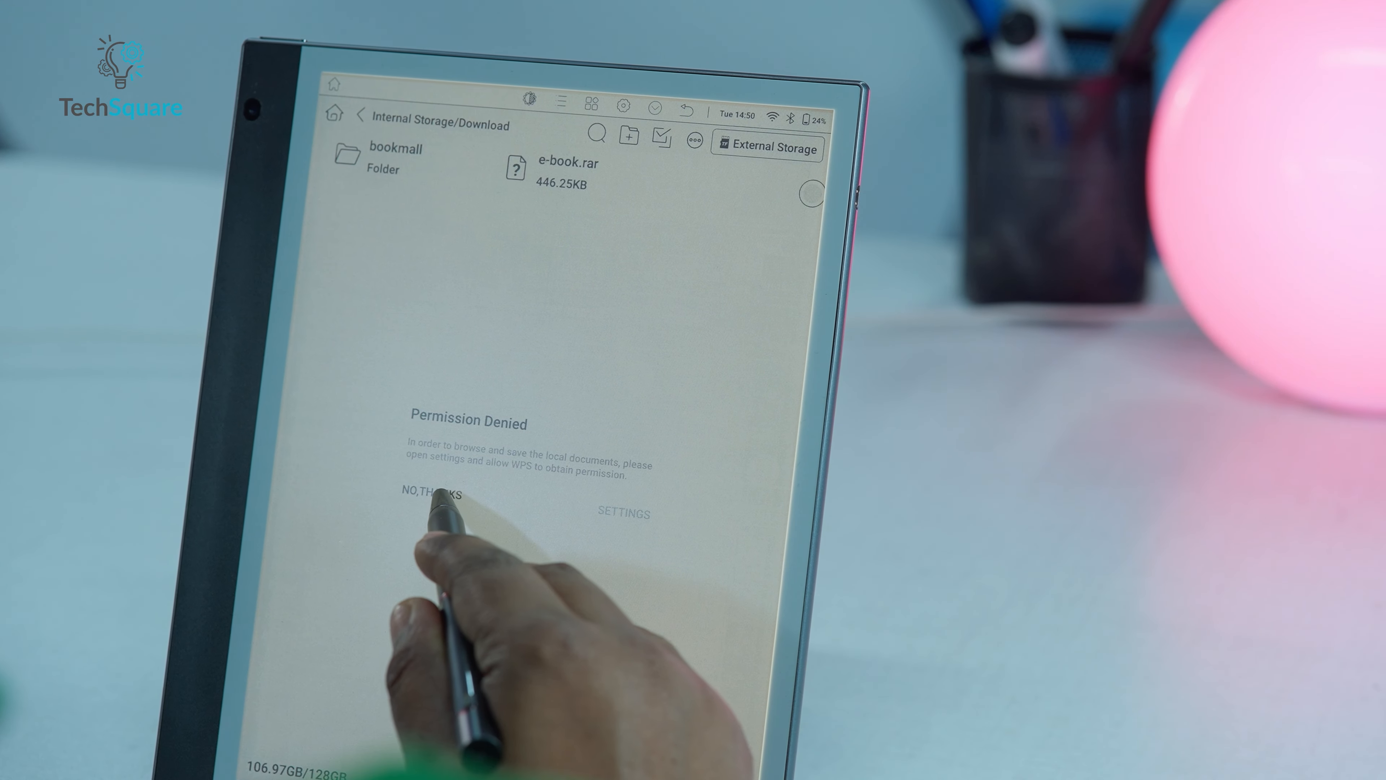
# Step: Answer NO,THANKS to WPS's file access request, staying in Download
pyautogui.click(431, 493)
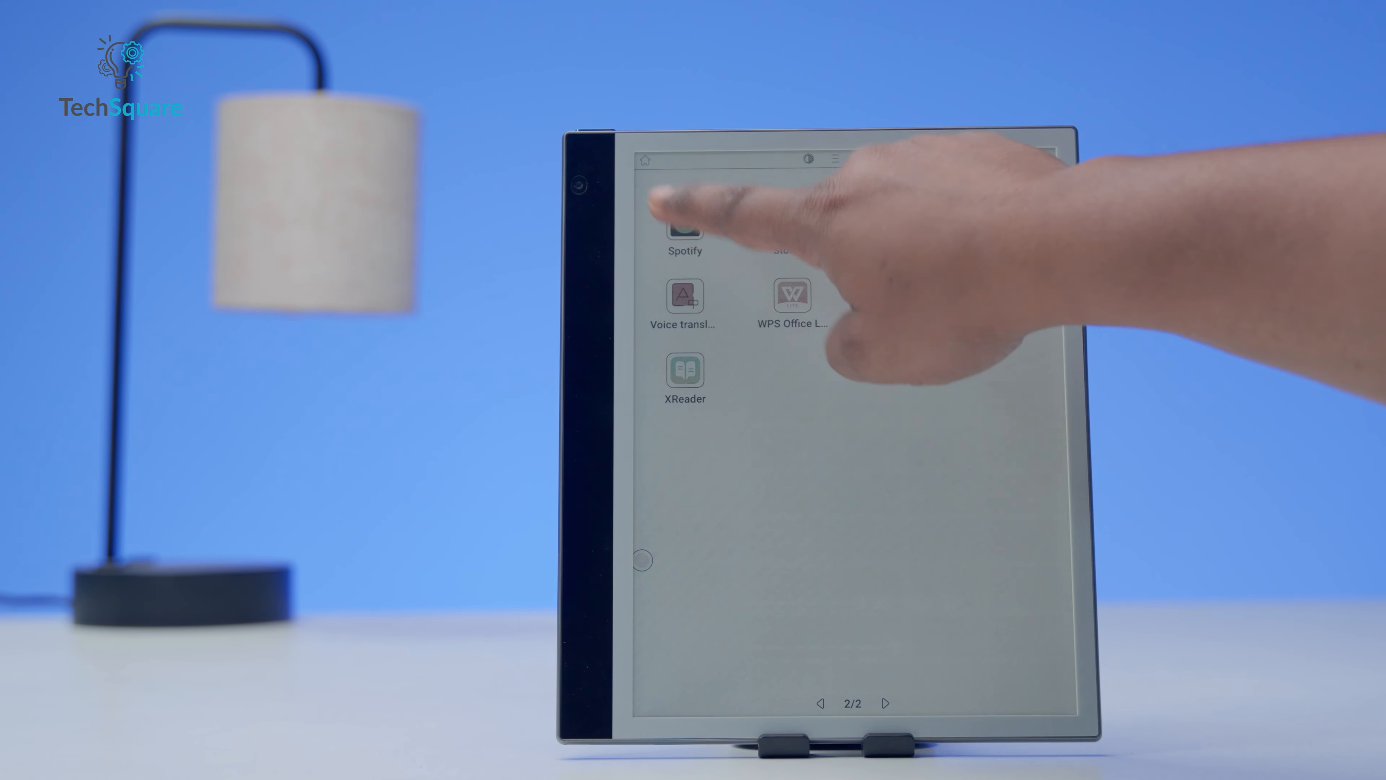
# Step: Launch Spotify and bring up the now-playing view of the local track London
pyautogui.click(685, 221)
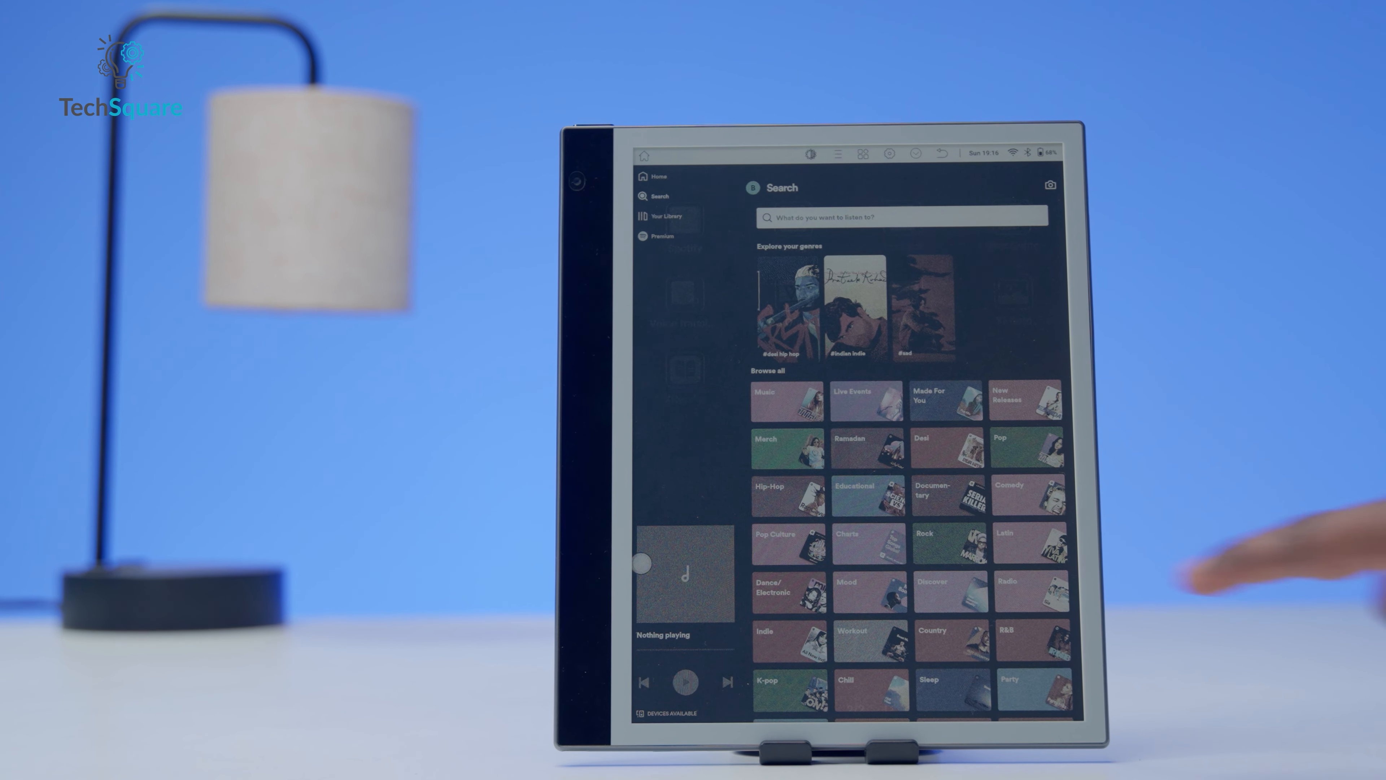
pyautogui.scroll(-3)
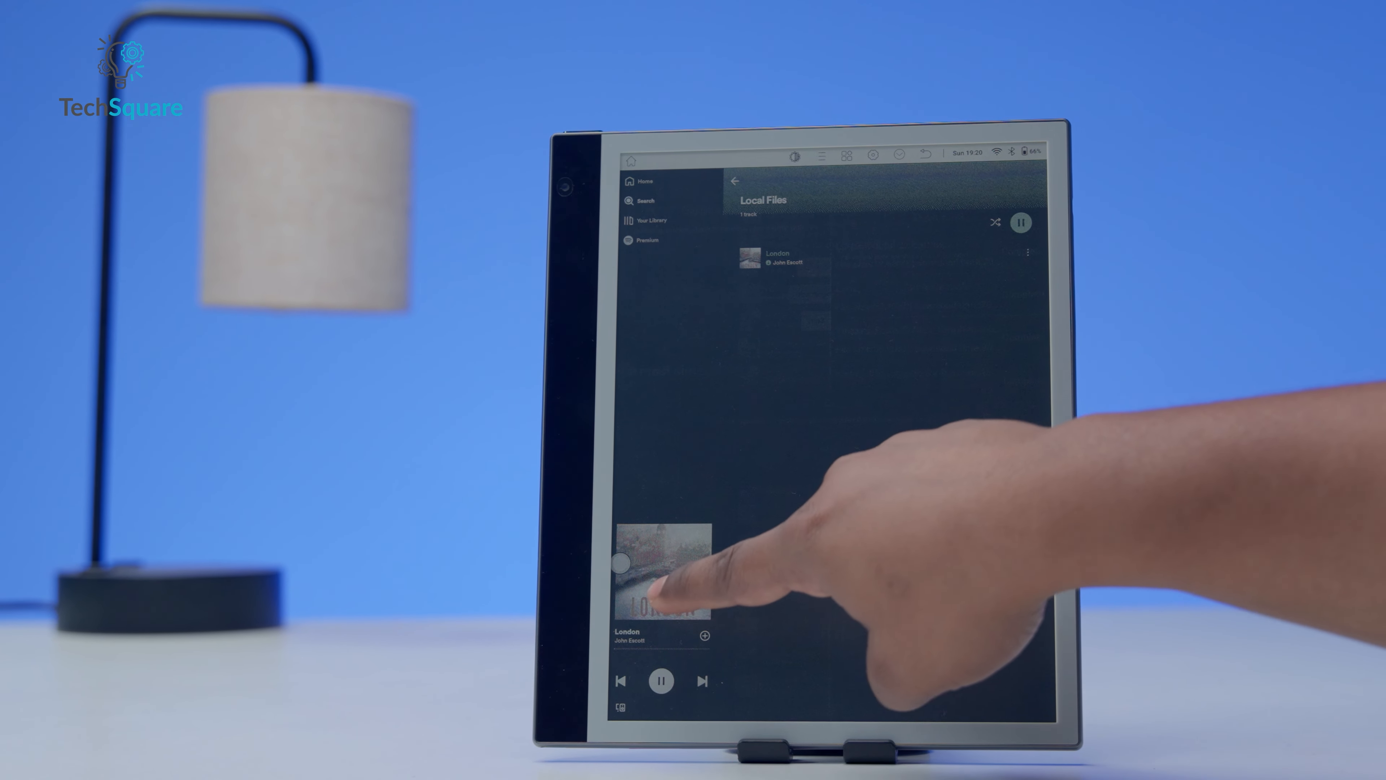
pyautogui.click(659, 583)
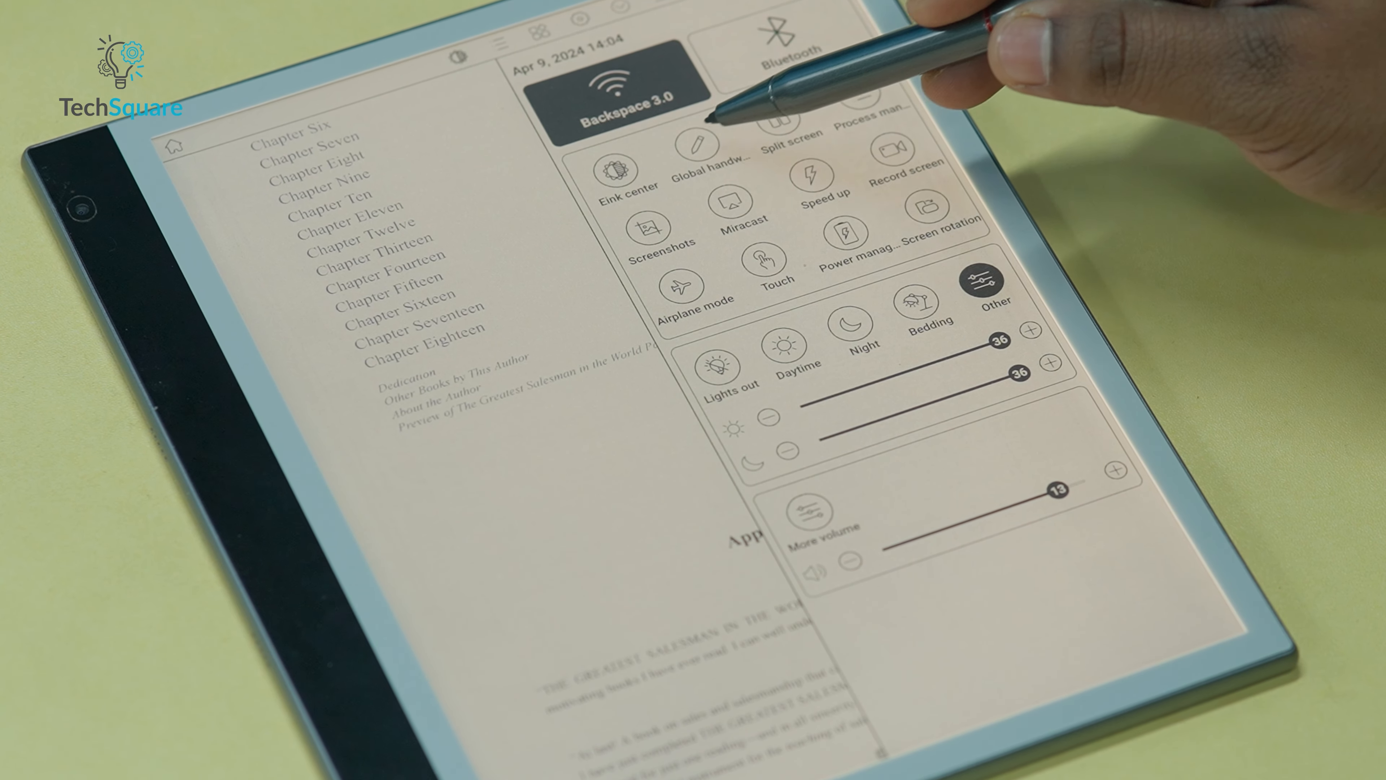
# Step: Show the Eink center refresh and colour mode panel over the open book
pyautogui.click(628, 168)
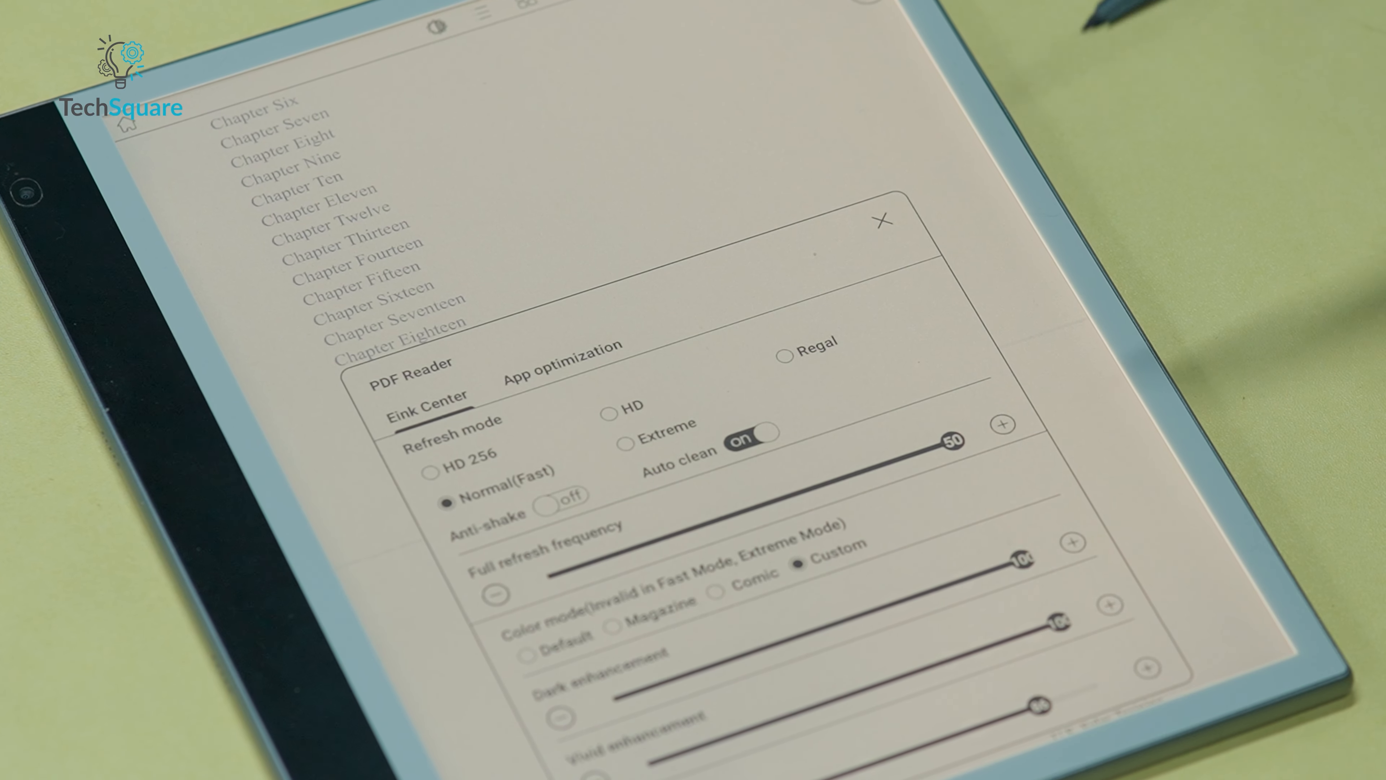
pyautogui.click(607, 404)
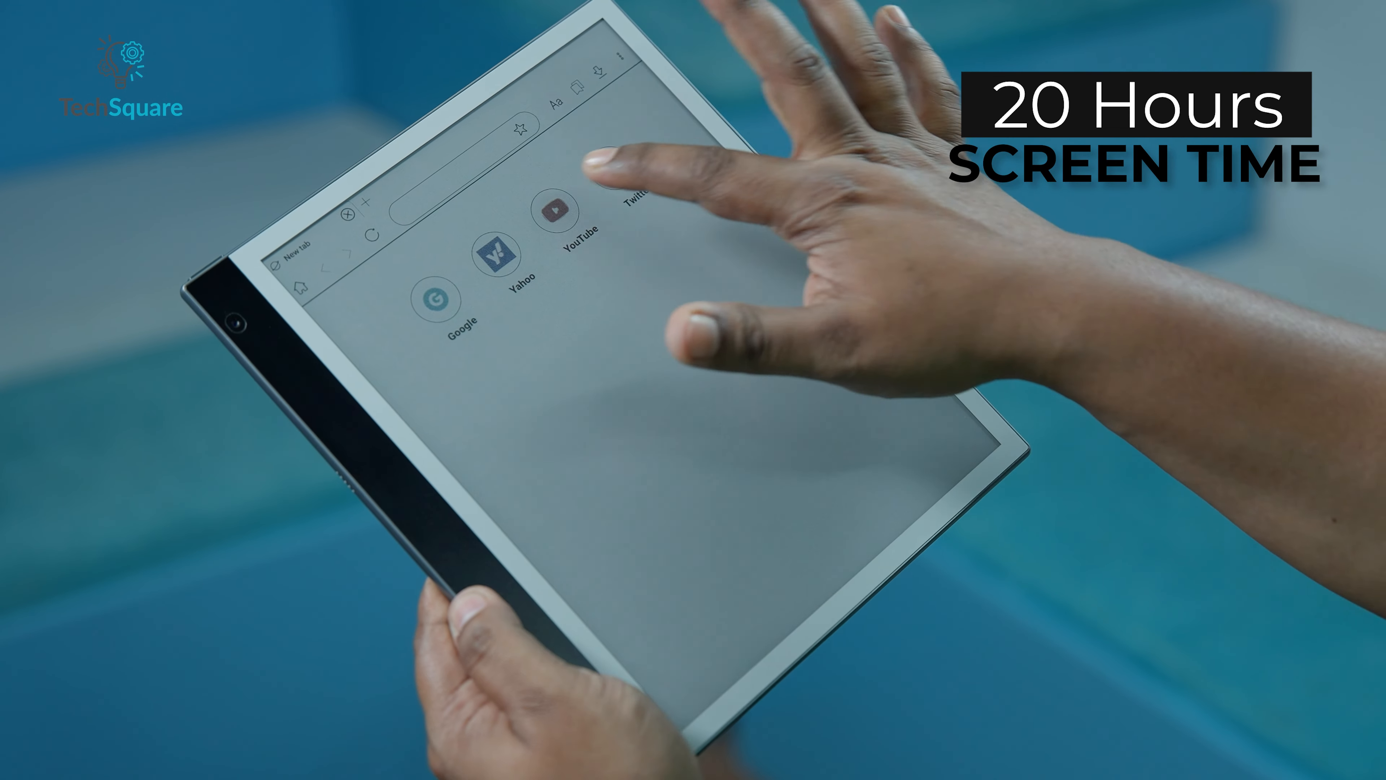
# Step: Launch the Browser on a New tab page with Google, Yahoo and YouTube tiles
pyautogui.click(575, 206)
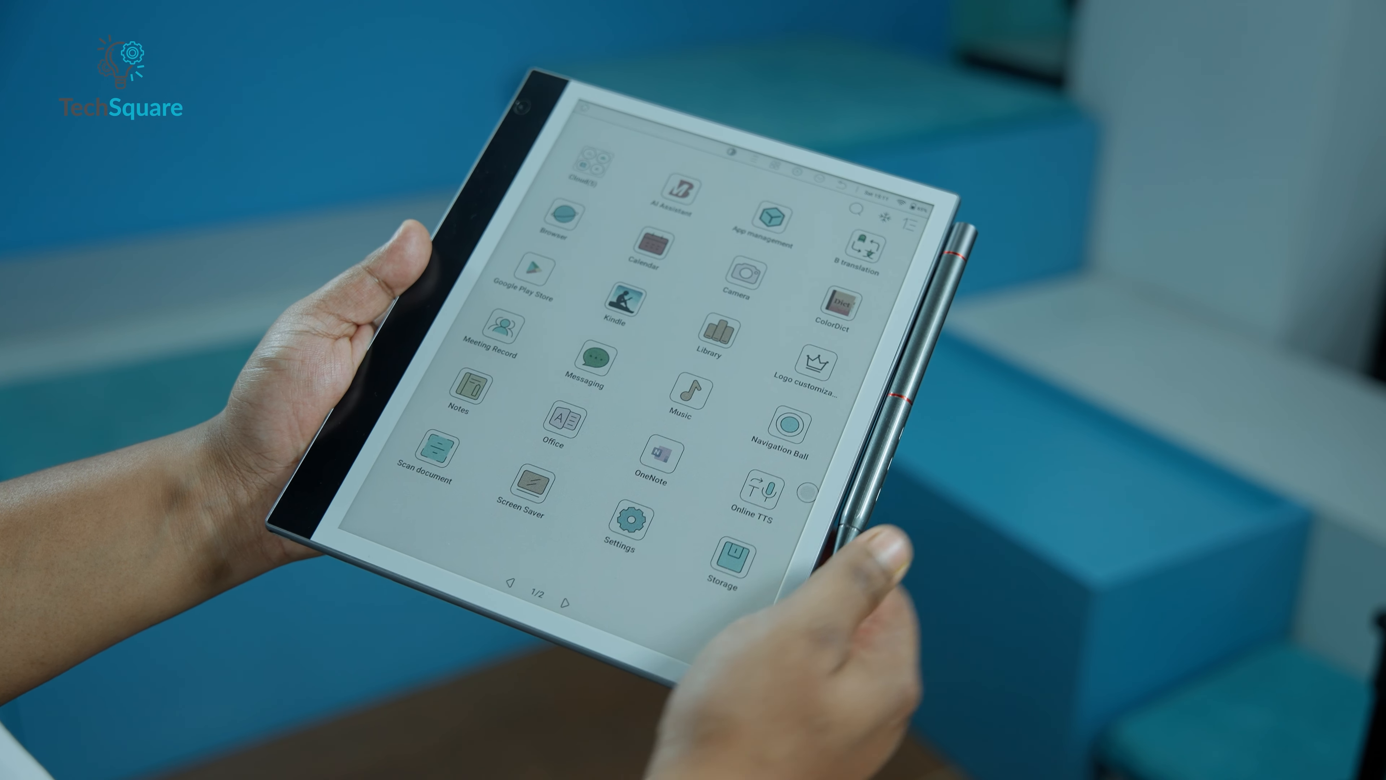
# Step: Swipe the home app grid from page 1 to page 2
pyautogui.hscroll(-3)
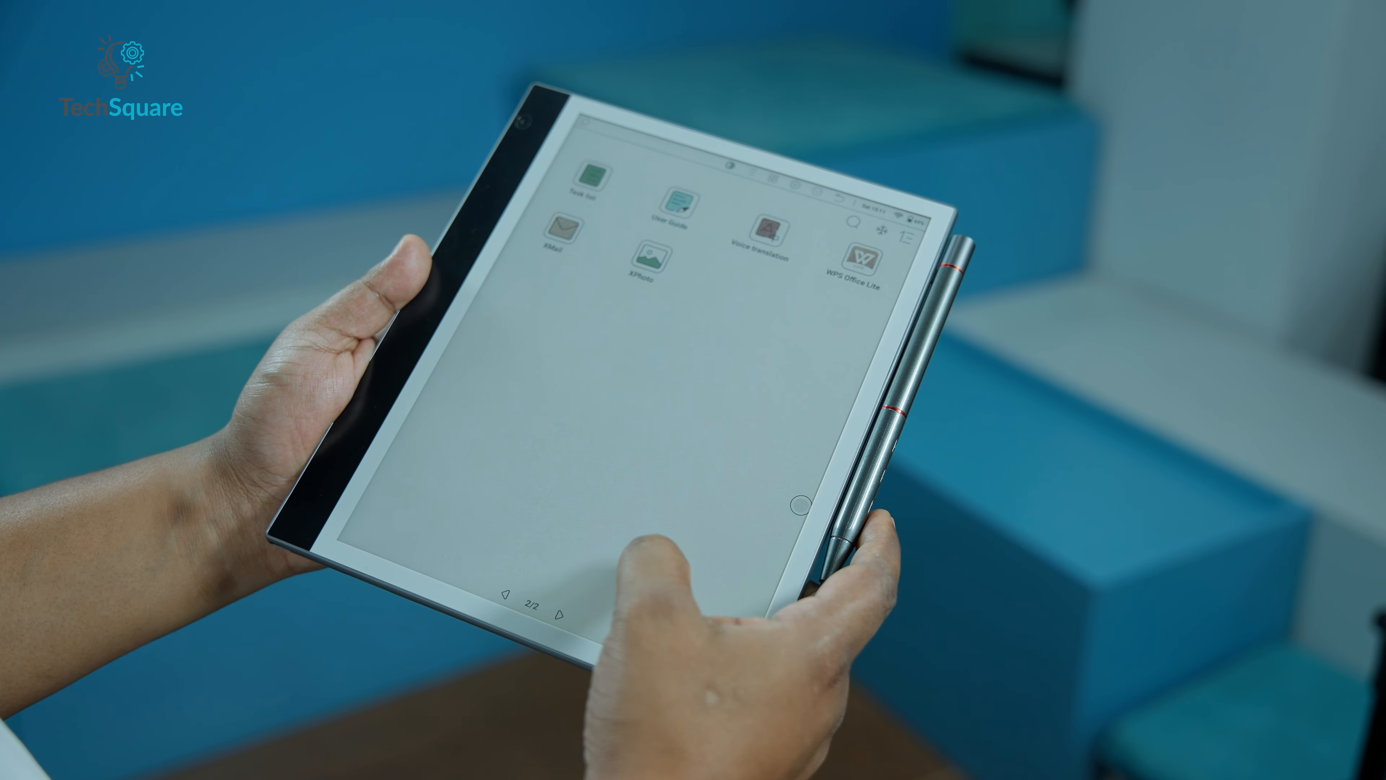